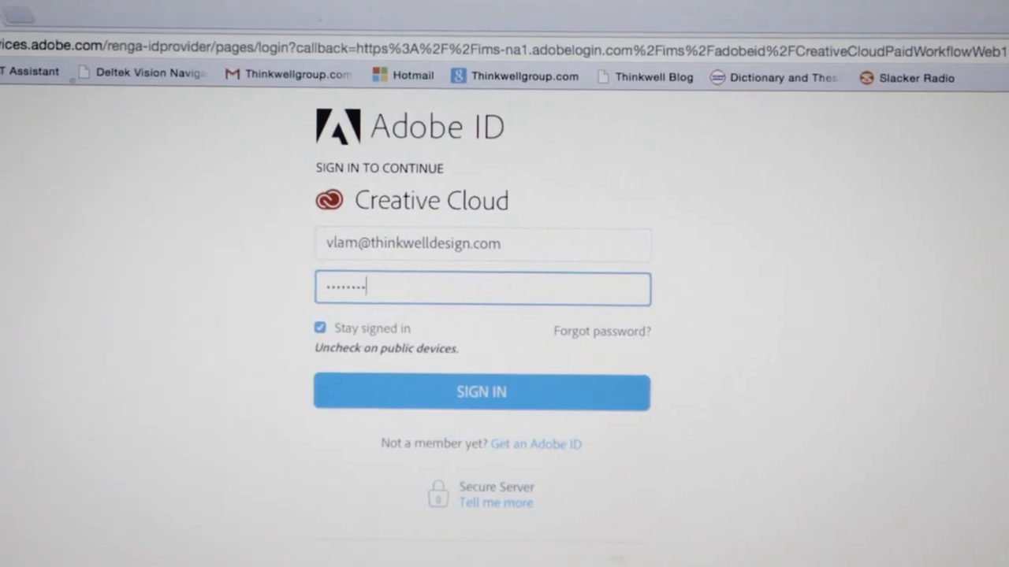
Sign in with the Adobe ID and show the CC Libraries panel with character styles and graphics
left_click(481, 391)
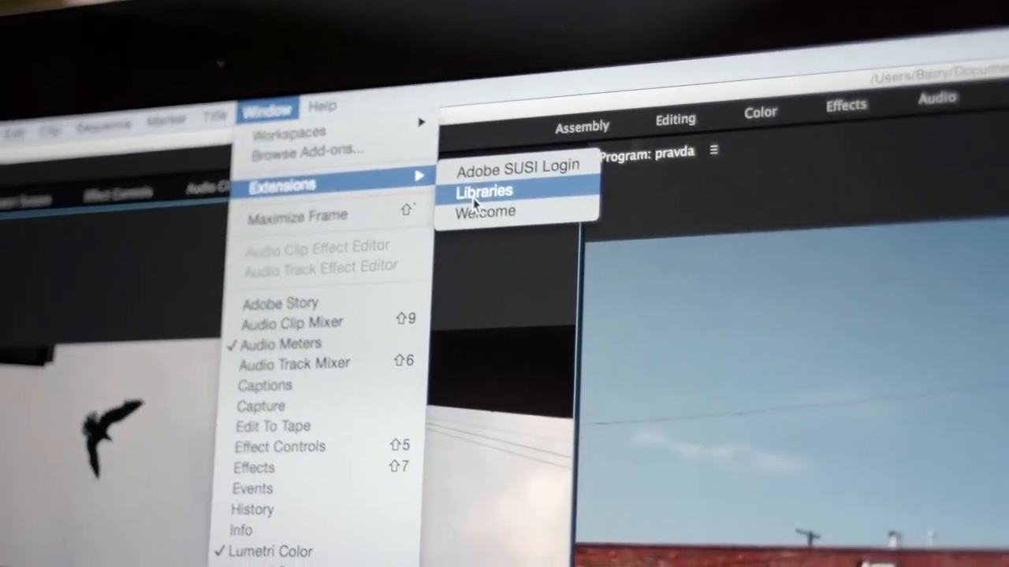
left_click(482, 191)
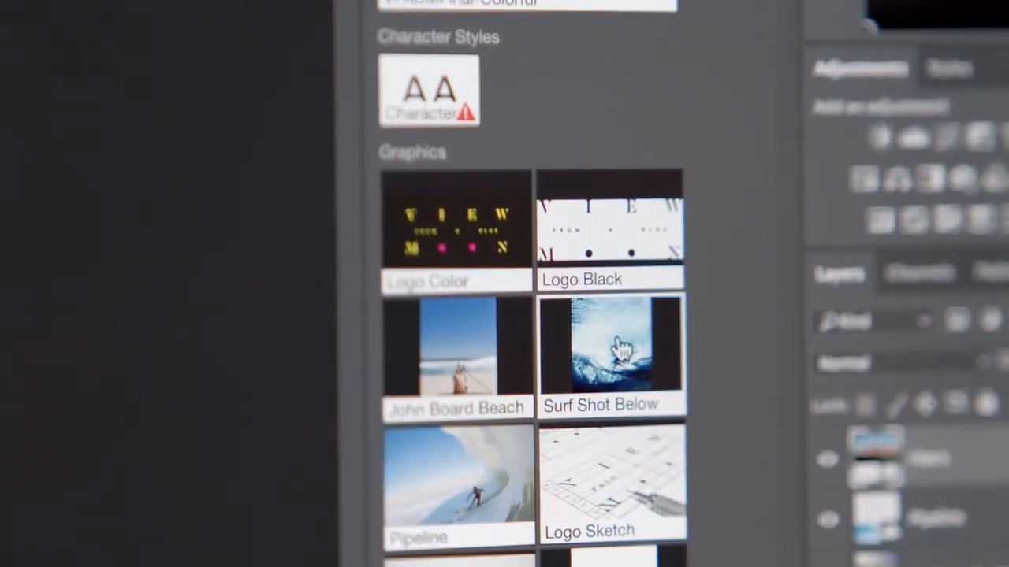